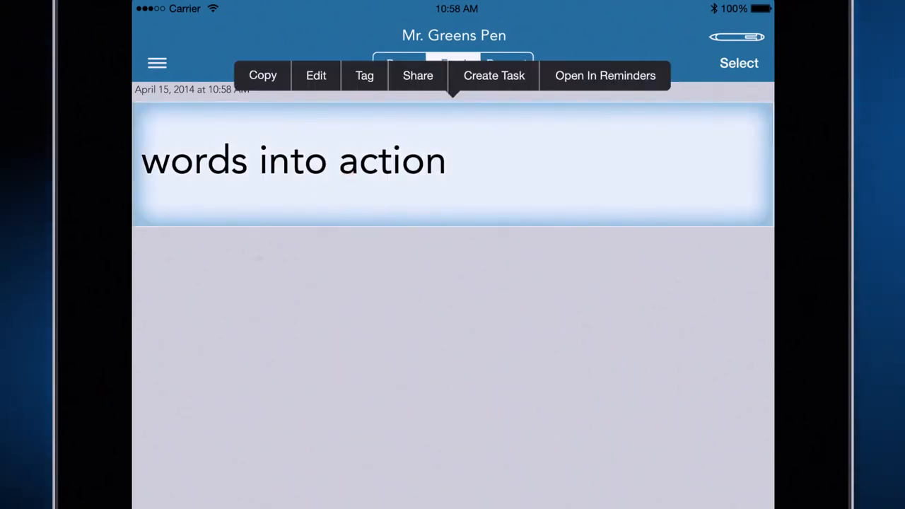
Share the converted note text 'words into action' by email from the share sheet.
left_click(417, 75)
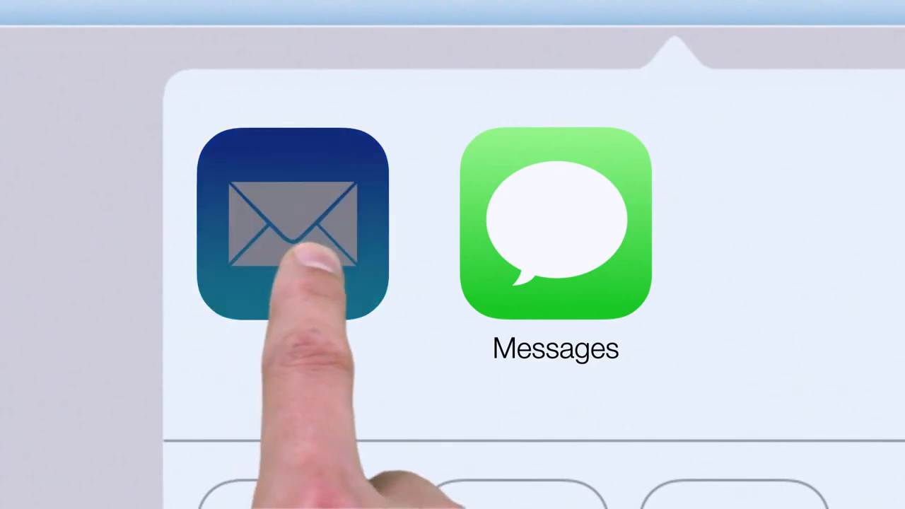
left_click(292, 226)
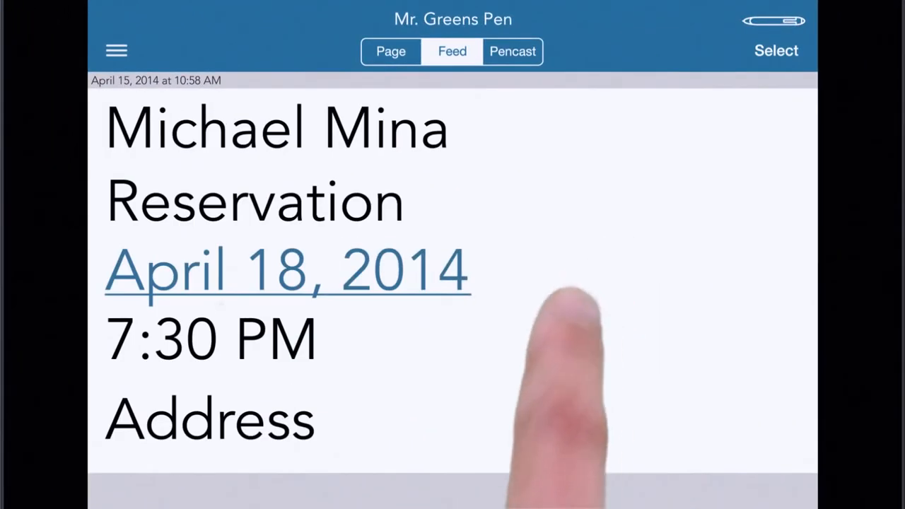
mouse_move(410, 453)
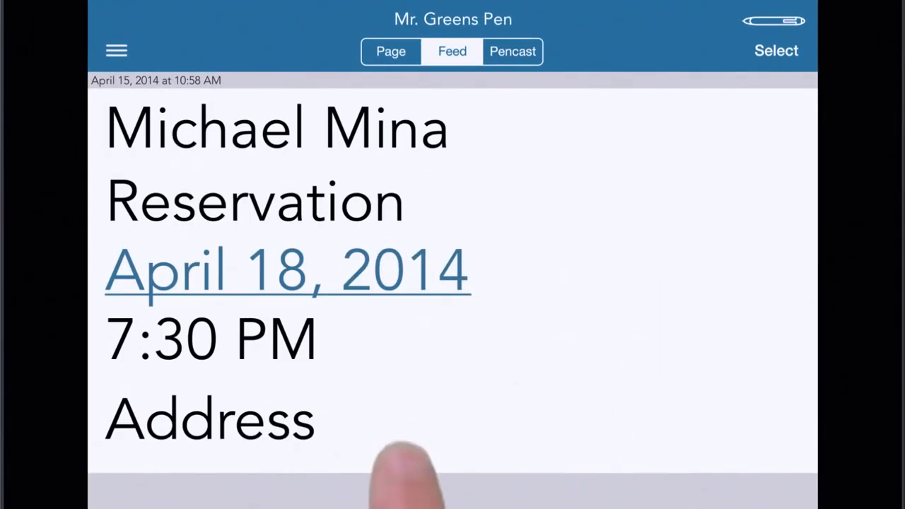
Play the reservation-note pencast so the handwriting redraws in sync with the audio.
left_click(283, 272)
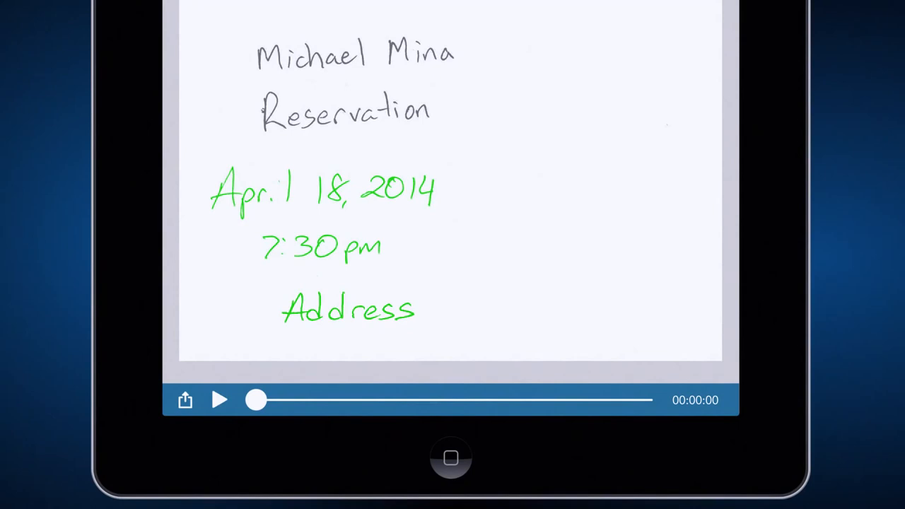
left_click(219, 399)
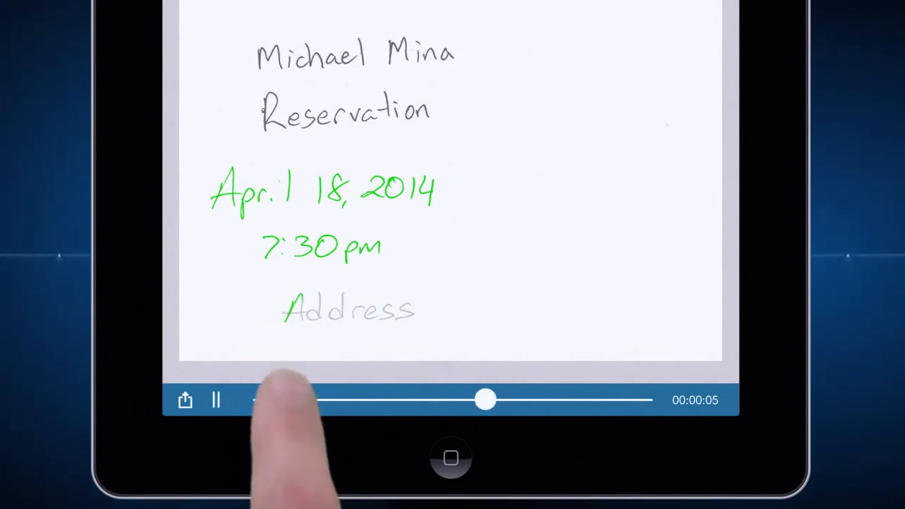